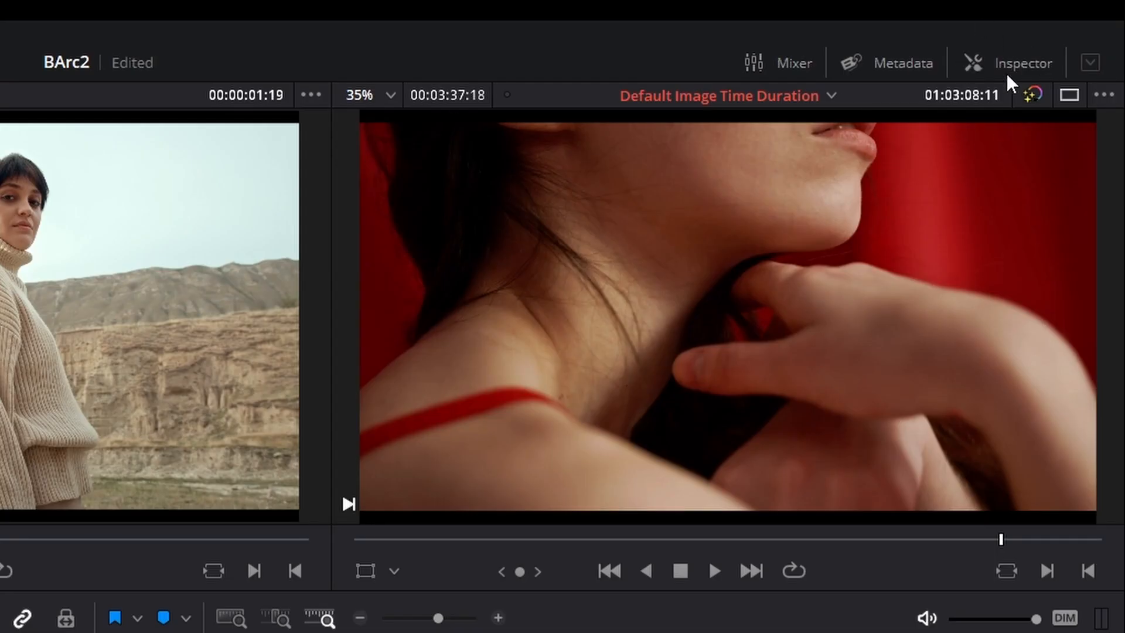
{"action": "mouse_move", "coordinate": [993, 57]}
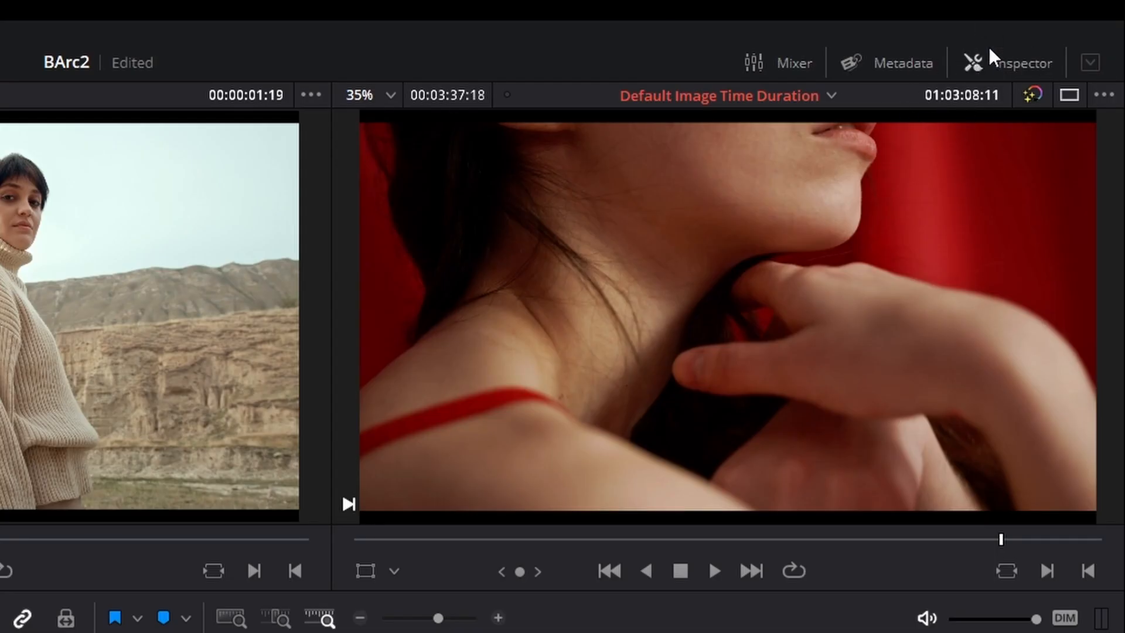
Open the Inspector to show red 12.mp4's Transform settings
{"action": "left_click", "coordinate": [1021, 63]}
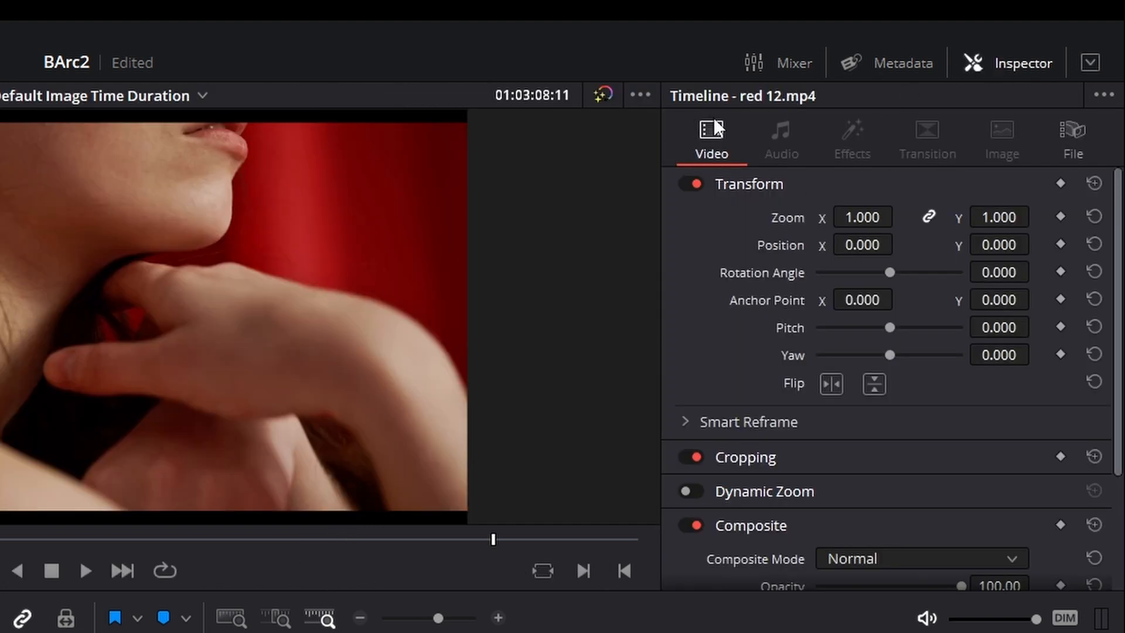
{"action": "mouse_move", "coordinate": [742, 312]}
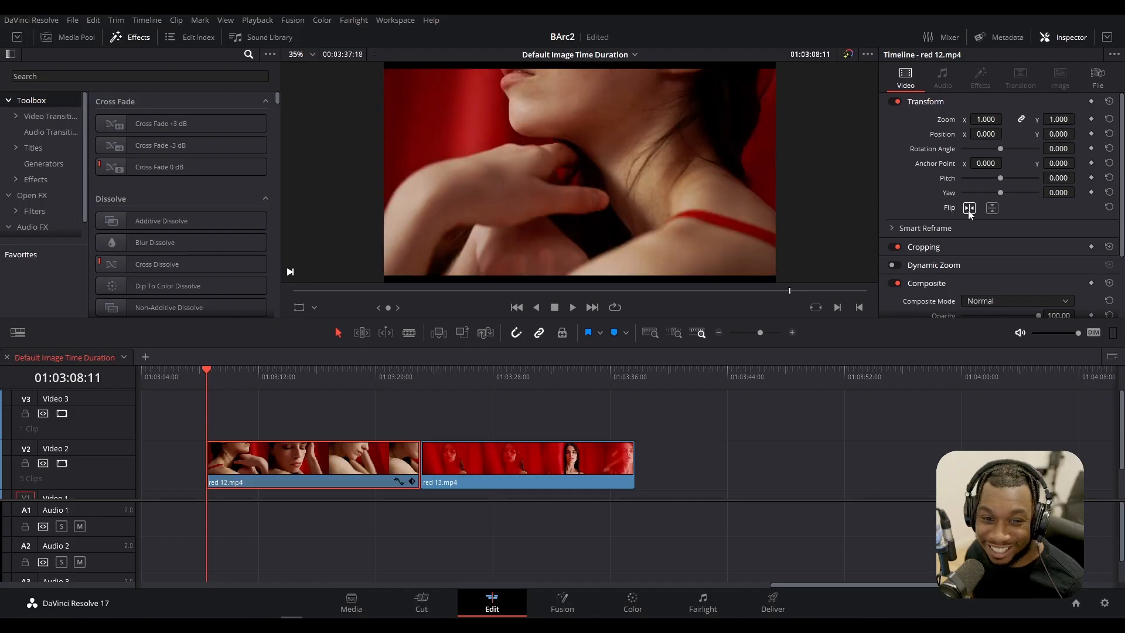
Flip the red 12 clip vertically using the Transform Flip controls
{"action": "left_click", "coordinate": [991, 208]}
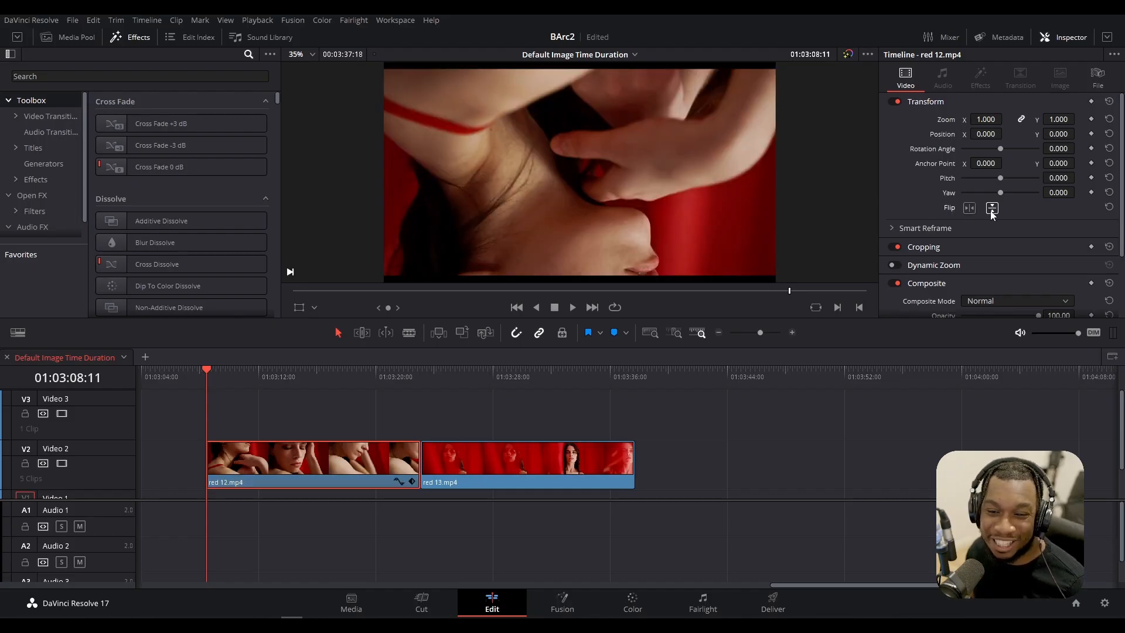
{"action": "left_click", "coordinate": [968, 208]}
{"action": "type", "text": "0.700"}
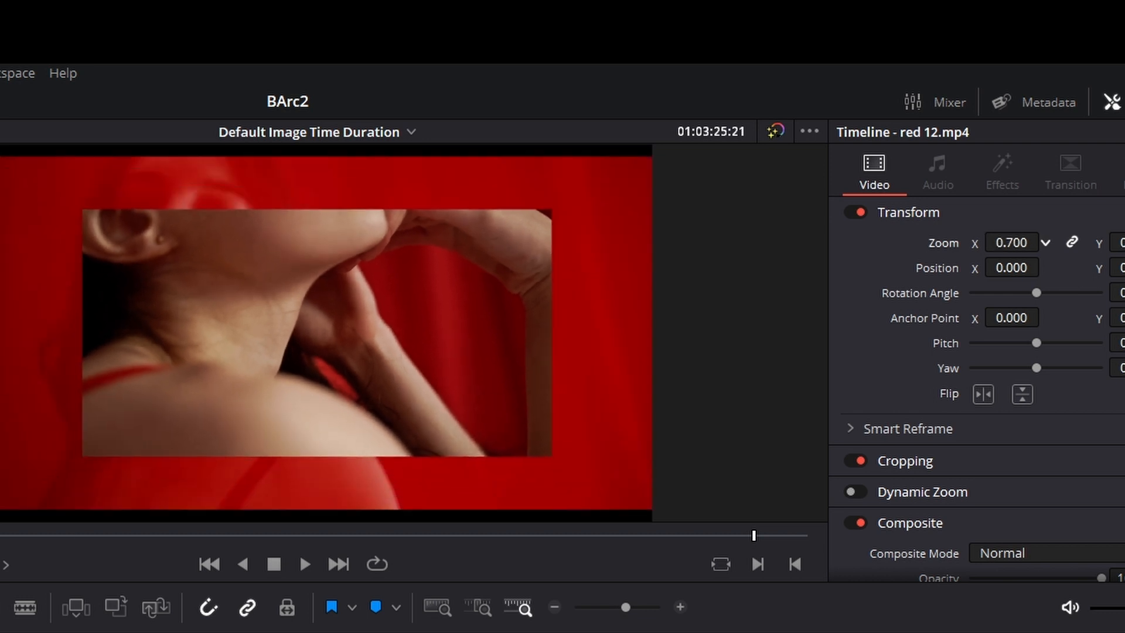
Set red 12's Transform Zoom to 0.730 and move the playhead to preview the inset
{"action": "left_click", "coordinate": [983, 393]}
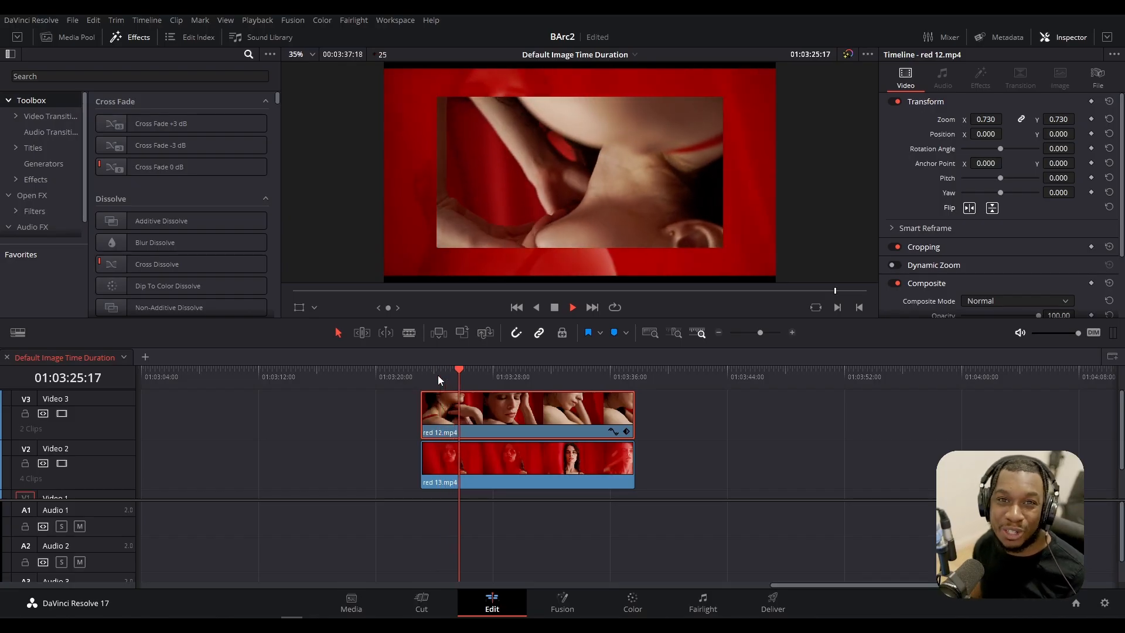
{"action": "left_click", "coordinate": [489, 371]}
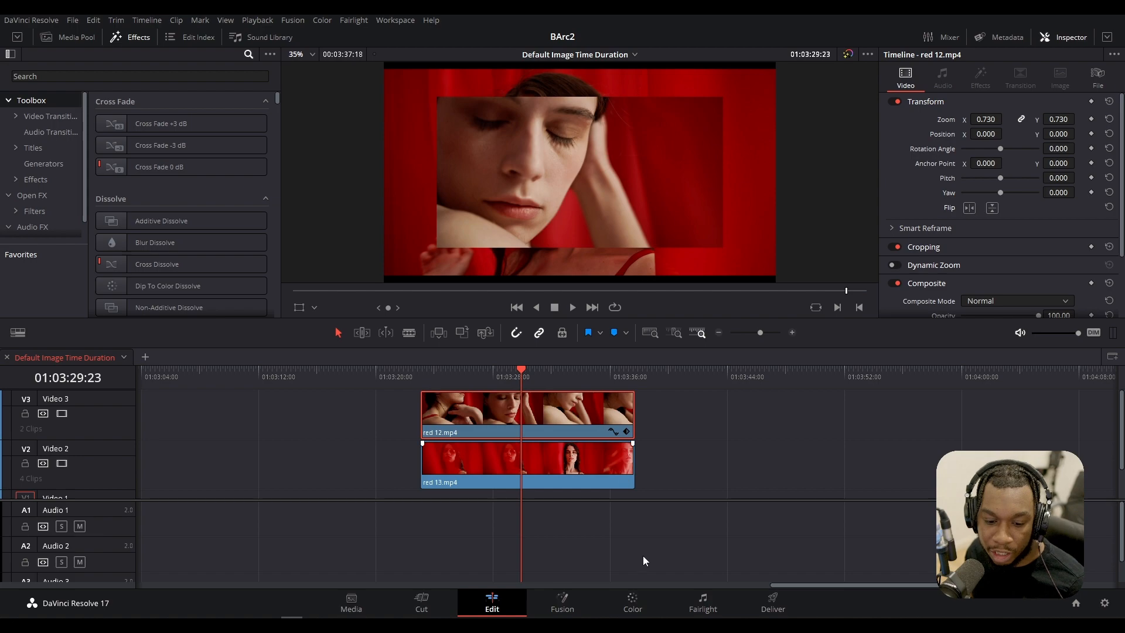
On the Color page, show the clip's Input Sizing controls and flip it vertically
{"action": "left_click", "coordinate": [630, 603]}
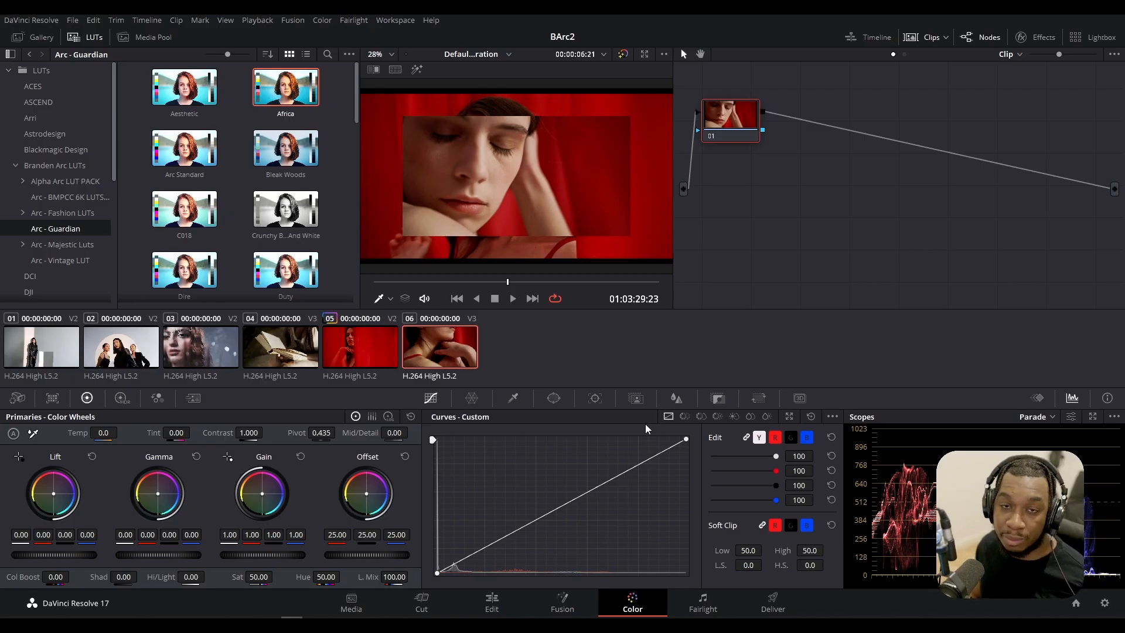
{"action": "mouse_move", "coordinate": [742, 402]}
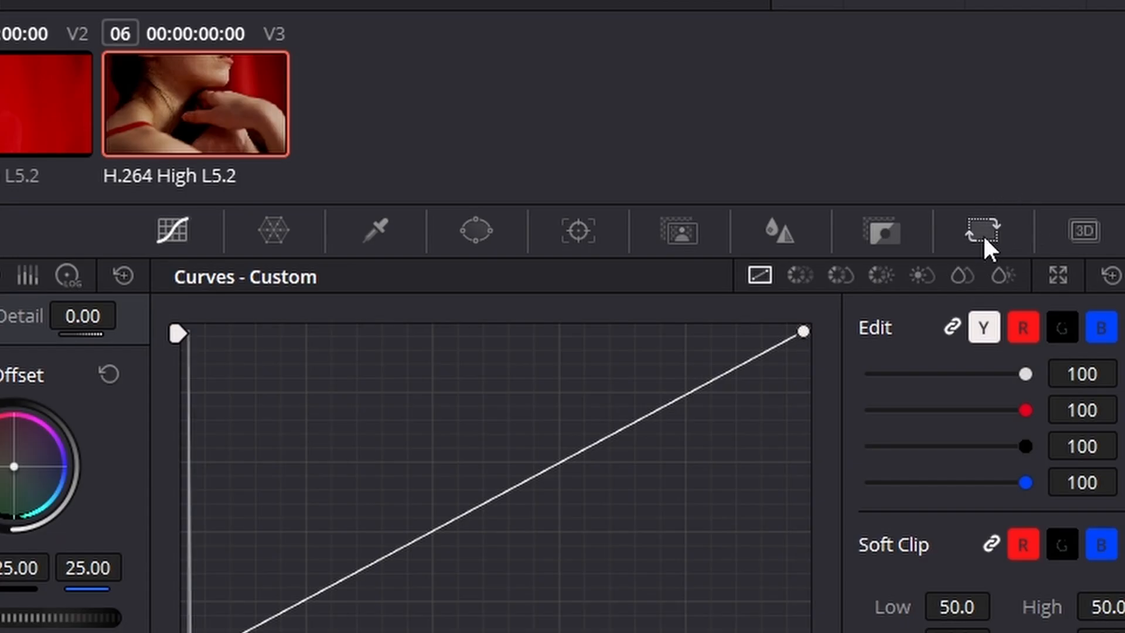
{"action": "left_click", "coordinate": [982, 231]}
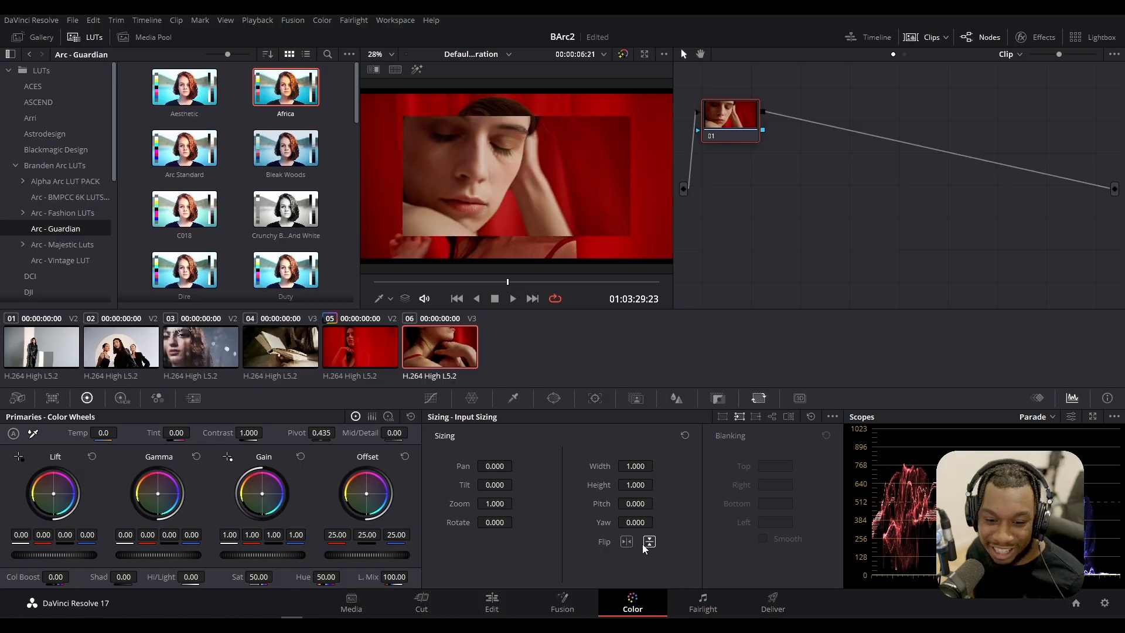
{"action": "left_click", "coordinate": [512, 298]}
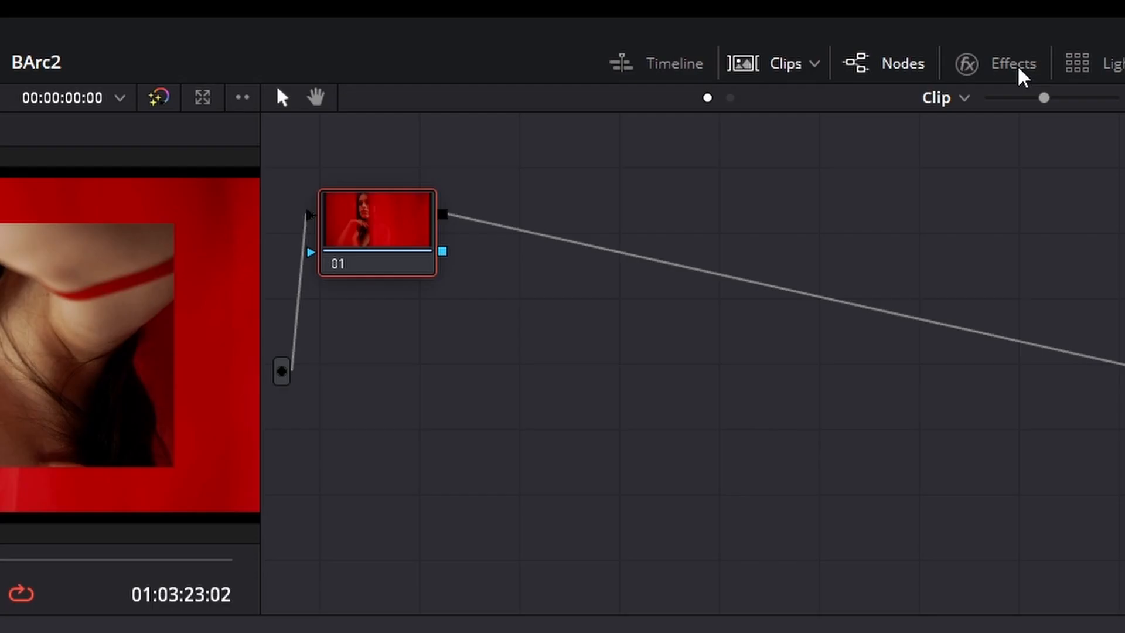
Add Gaussian Blur to red 13, rotate red to green in Hue vs Hue, return to Edit
{"action": "left_click", "coordinate": [1012, 63]}
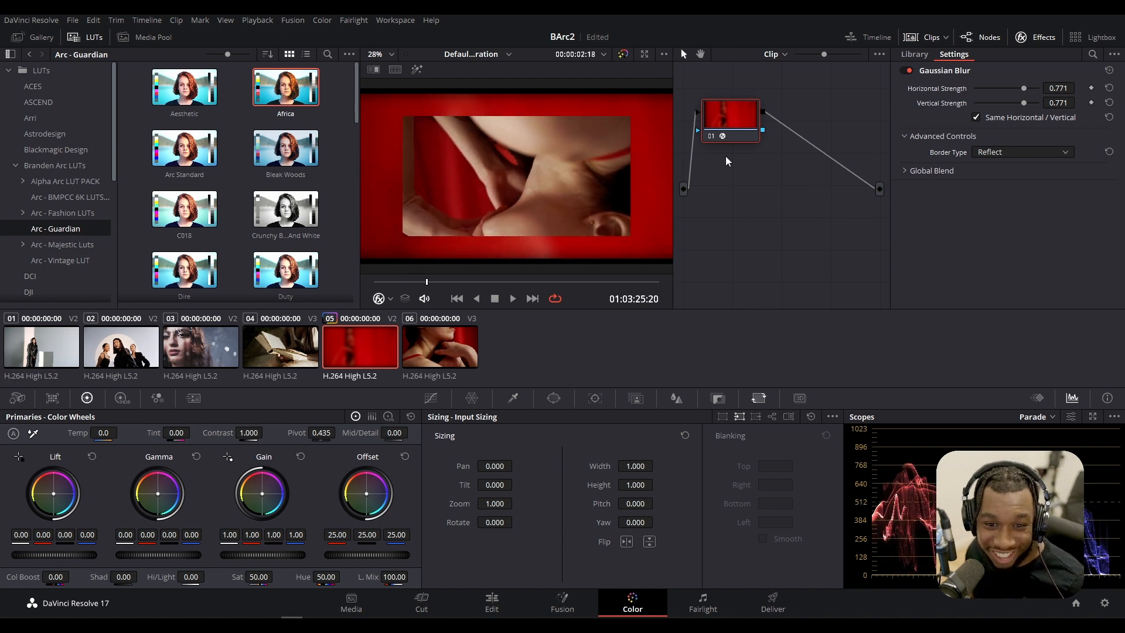
{"action": "left_click", "coordinate": [430, 399]}
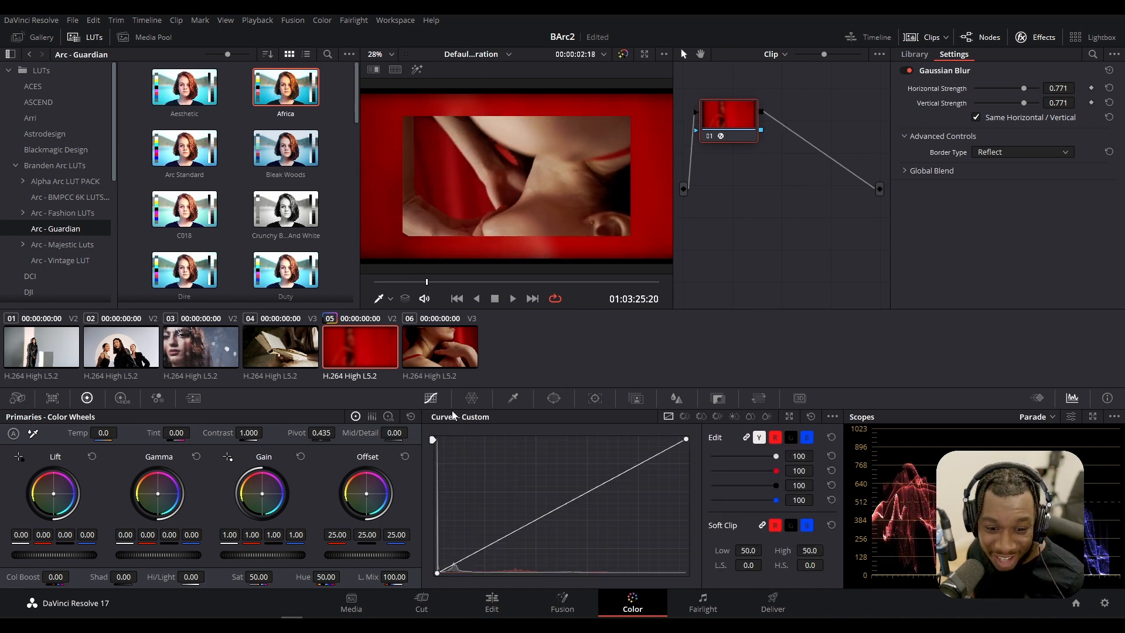
{"action": "left_click", "coordinate": [471, 398]}
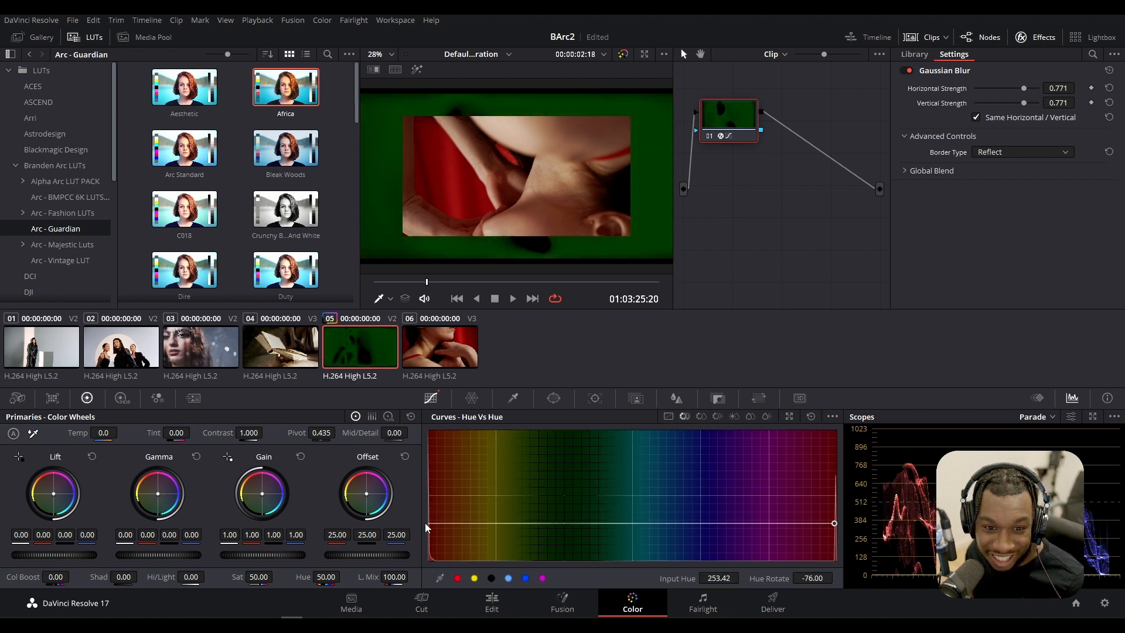
{"action": "left_click", "coordinate": [492, 602]}
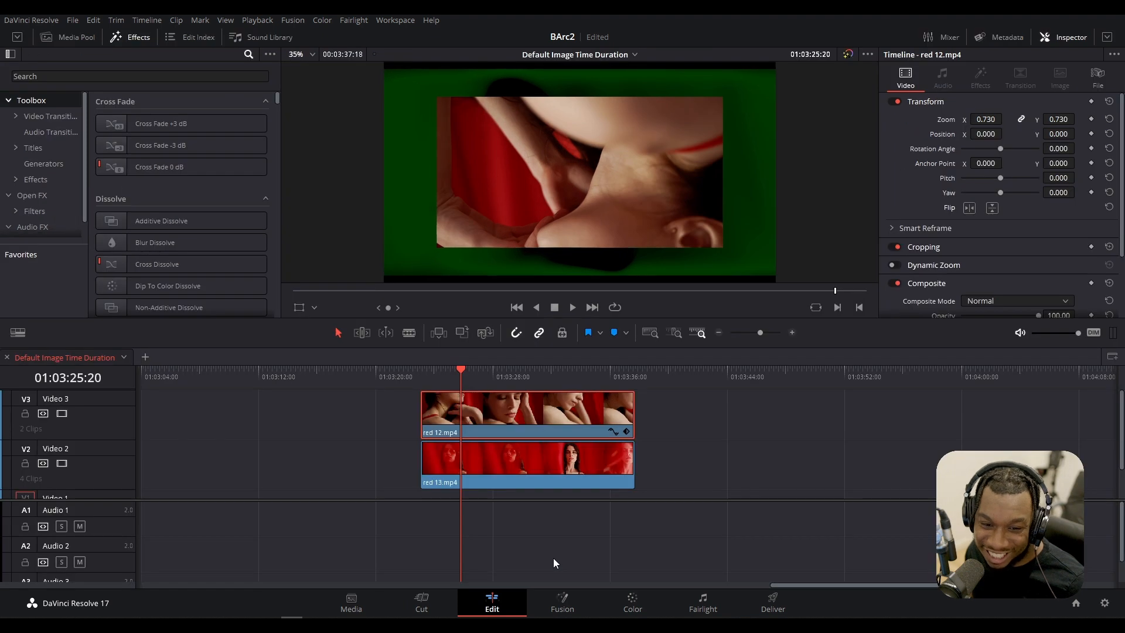